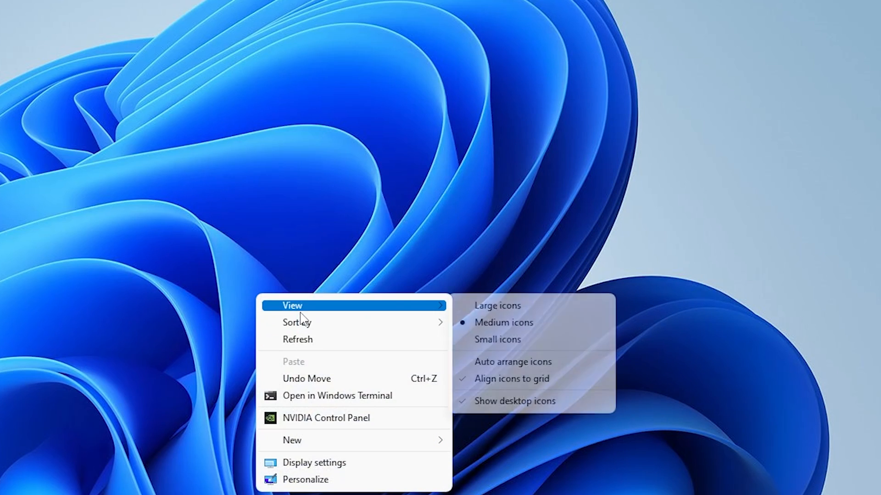
mouse_move(305, 479)
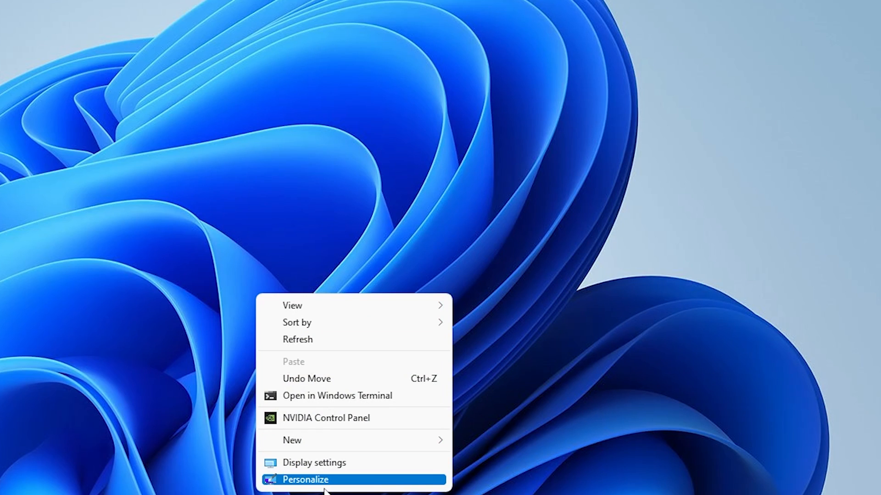
mouse_move(314, 463)
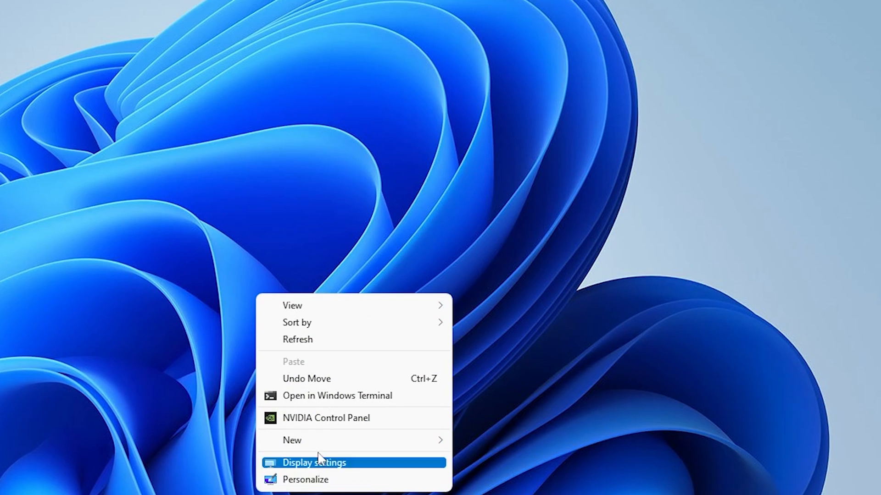
mouse_move(53, 246)
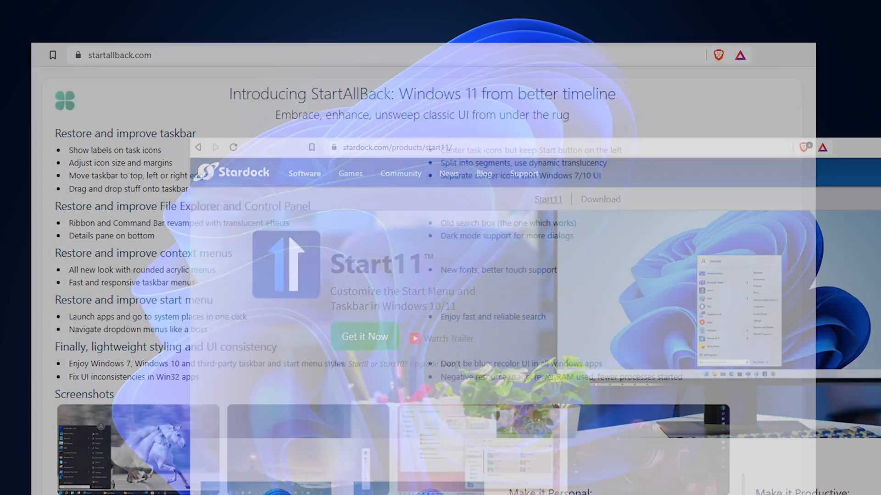
Search Start for 'reges' and run Registry Editor as administrator.
left_click(17, 486)
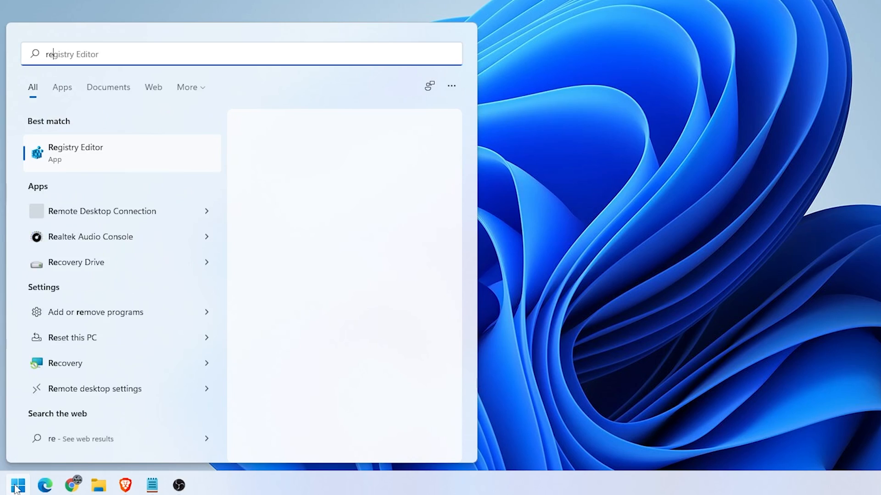
right_click(75, 152)
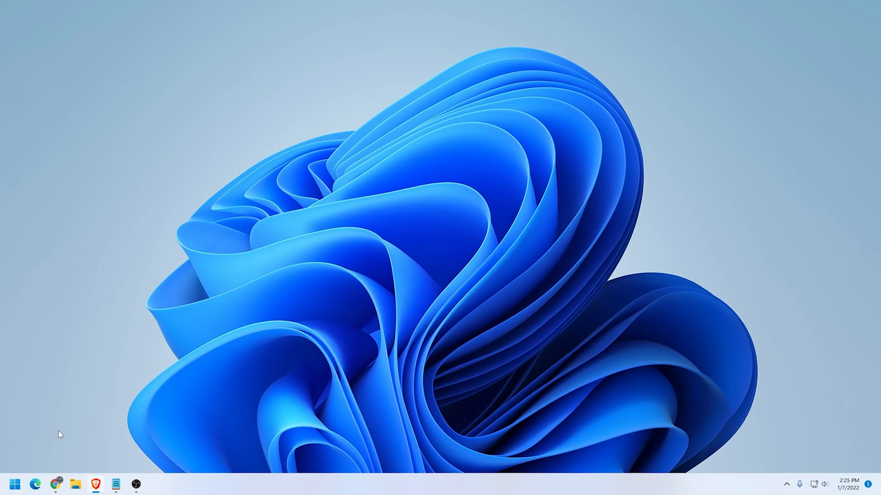
left_click(13, 484)
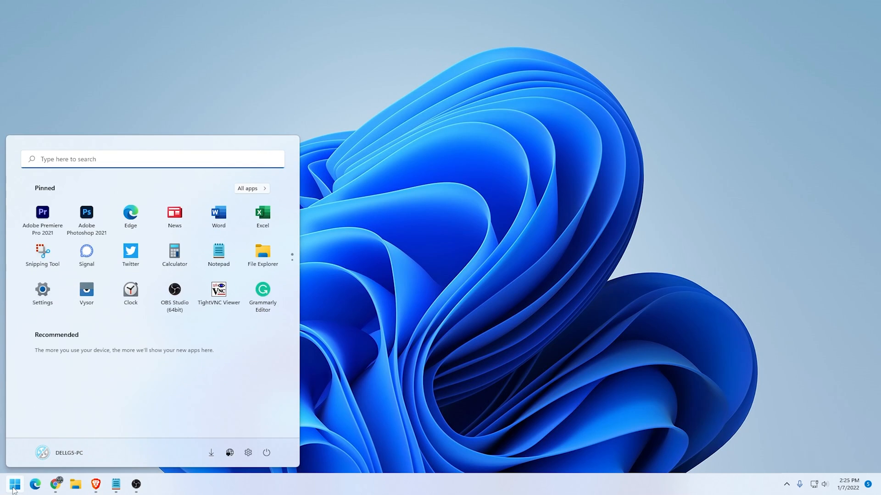
type("registry Editor")
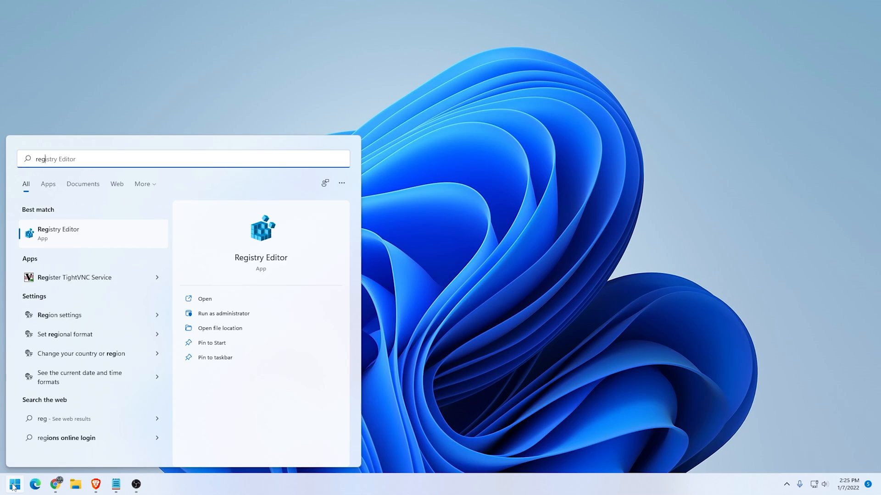
type("reges")
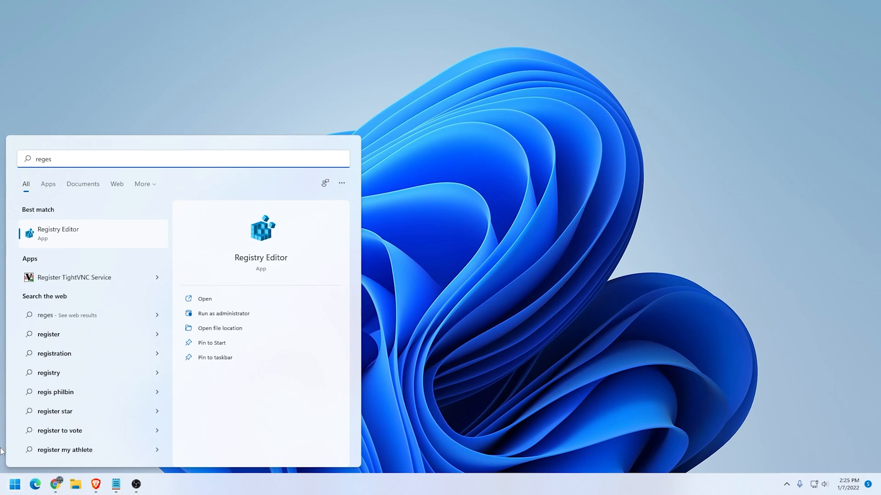
right_click(58, 233)
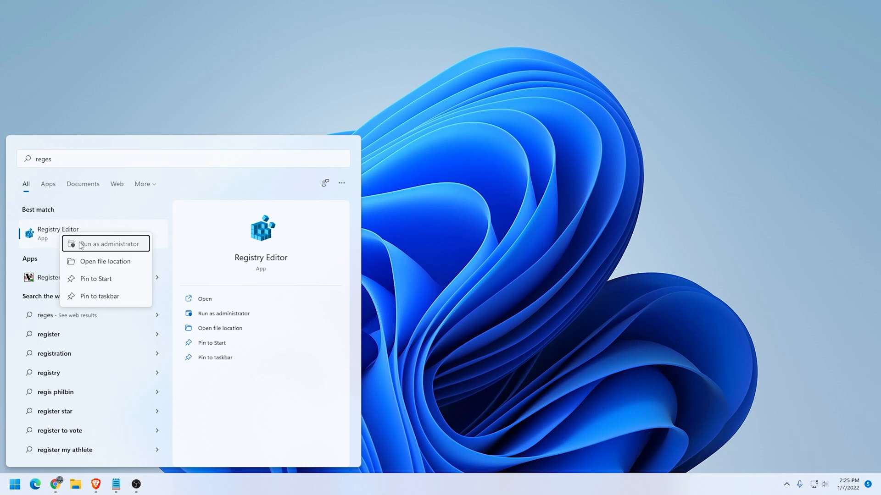
left_click(106, 244)
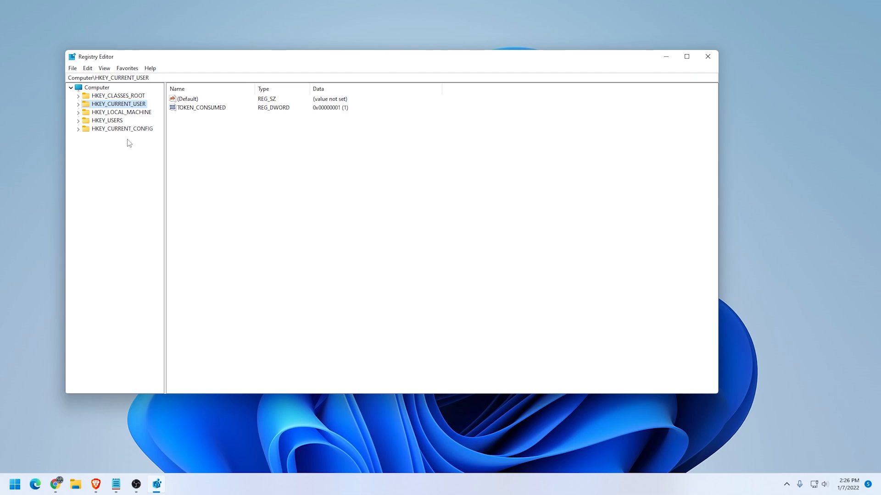
mouse_move(129, 120)
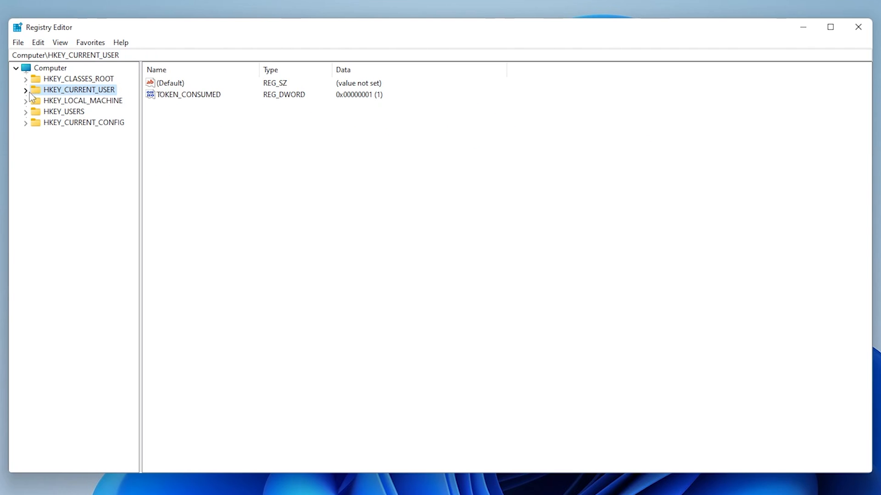
Expand HKEY_CURRENT_USER > Software > Classes and select the CLSID key.
left_click(25, 90)
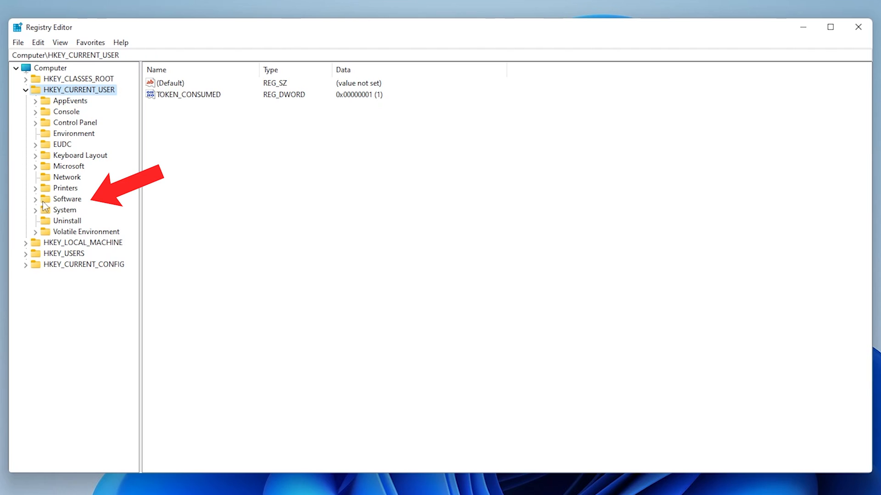
left_click(36, 199)
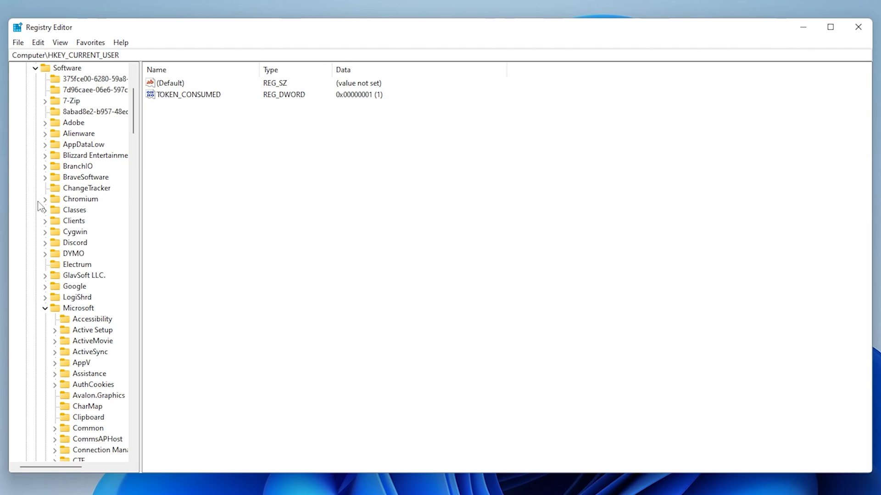
mouse_move(50, 220)
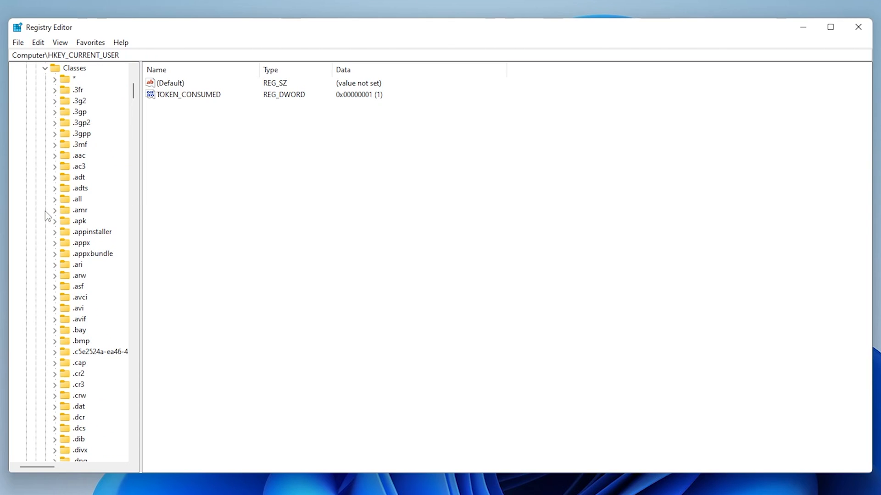
scroll("down", 3)
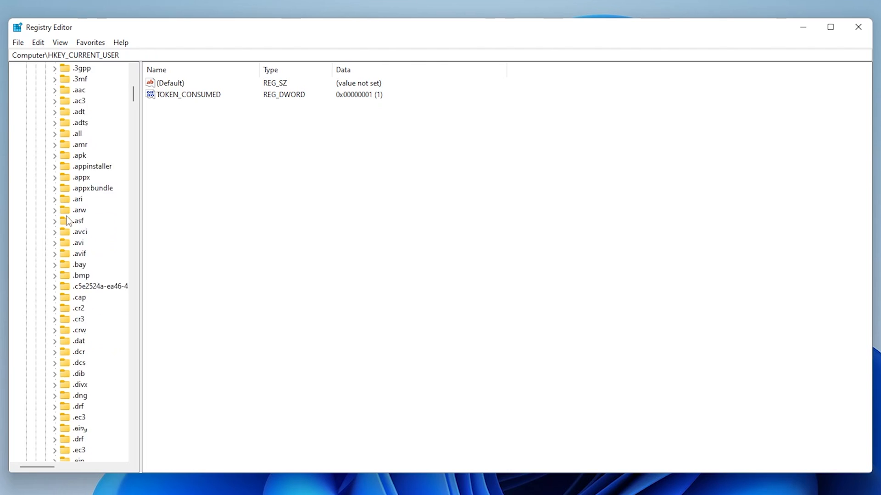
scroll("down", 3)
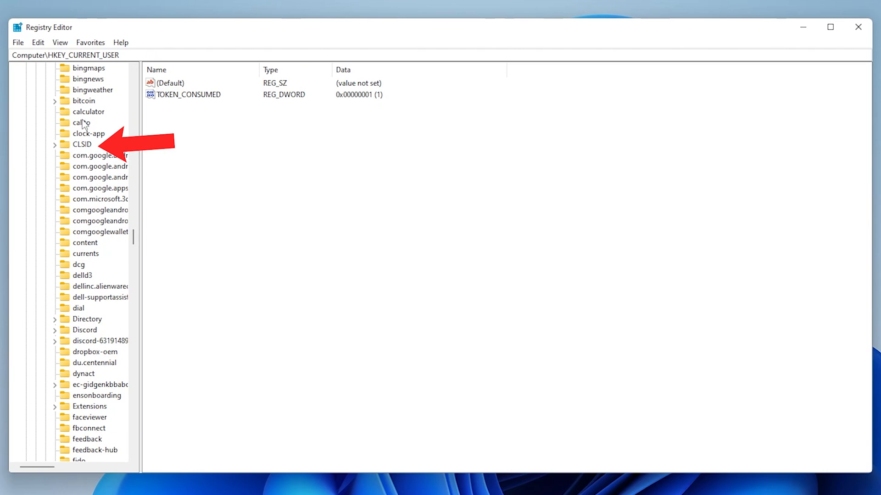
left_click(82, 145)
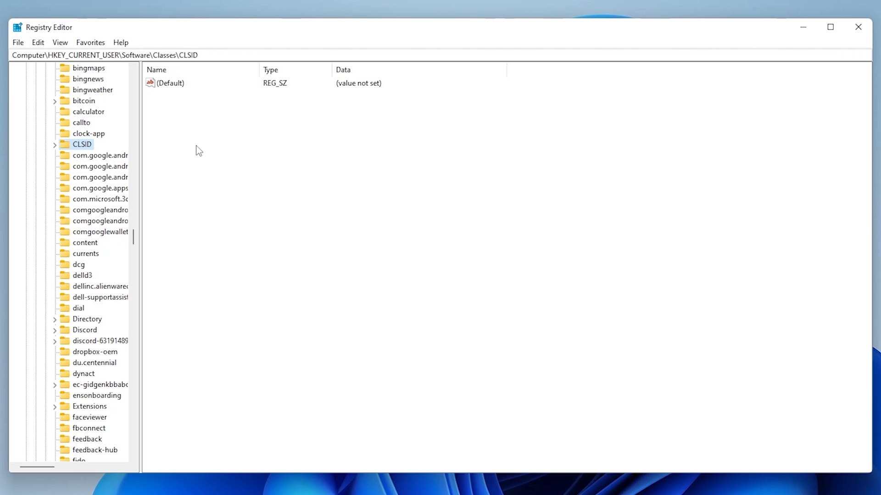
Create a new key under CLSID named {86ca1aa0-34aa-4e8b-a509-50c905bae2a2}.
right_click(197, 150)
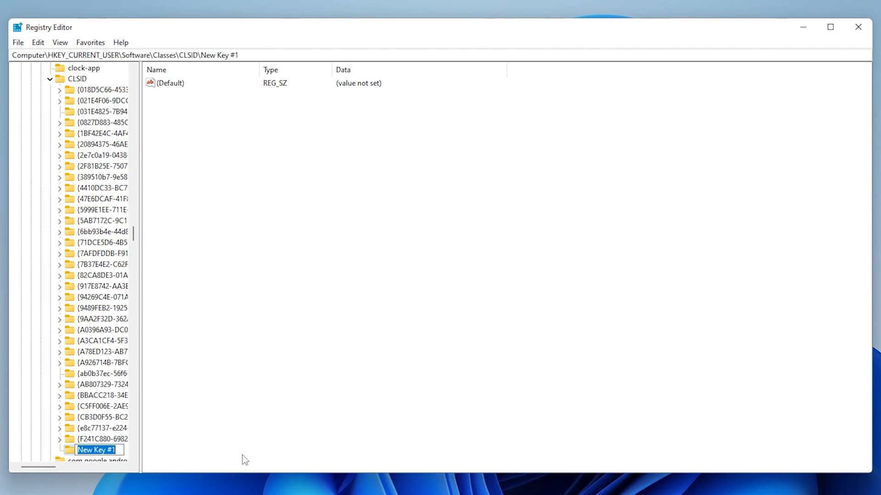
type("AA0-34AA-4E8B-A509-50C905B")
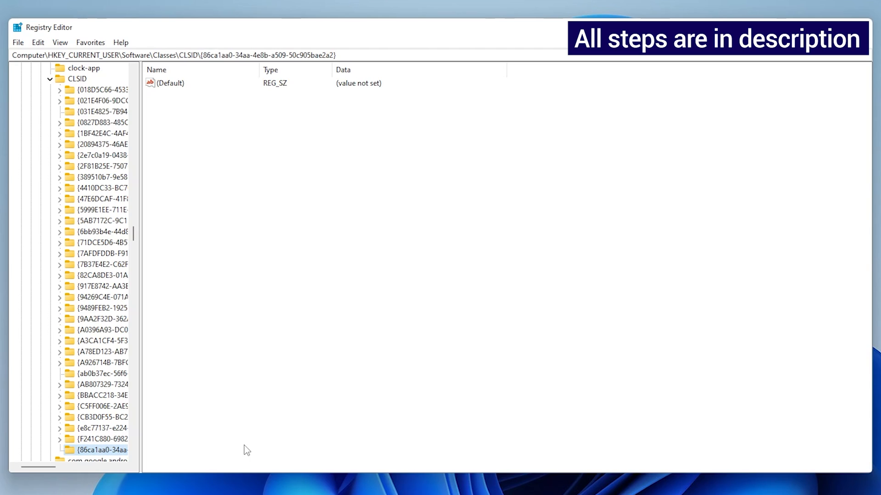
mouse_move(212, 66)
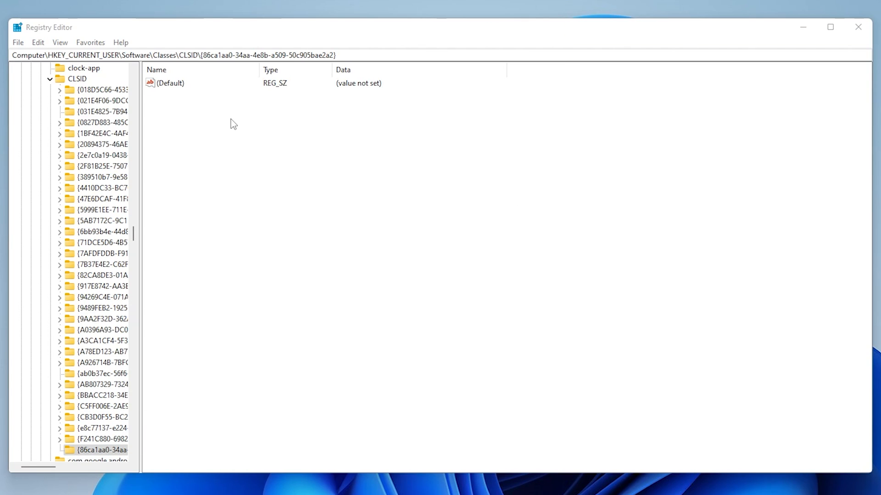
Create a new subkey named InprocServer32 inside the GUID key.
right_click(233, 123)
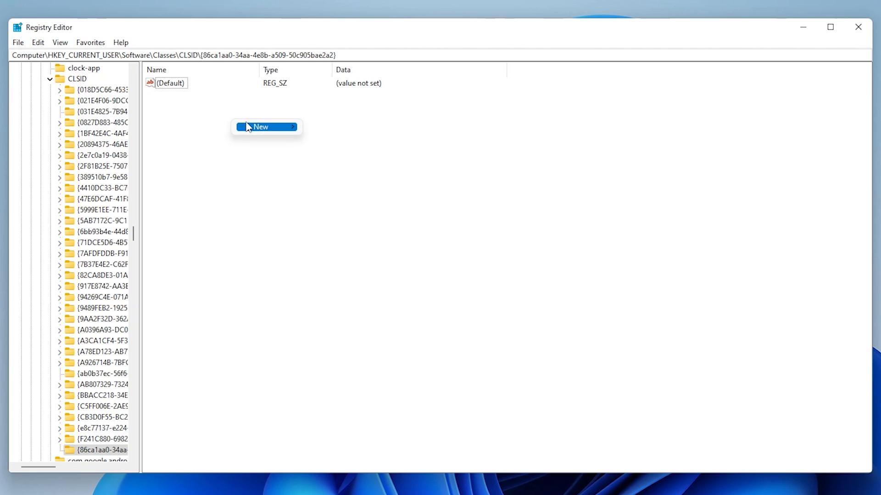
mouse_move(266, 127)
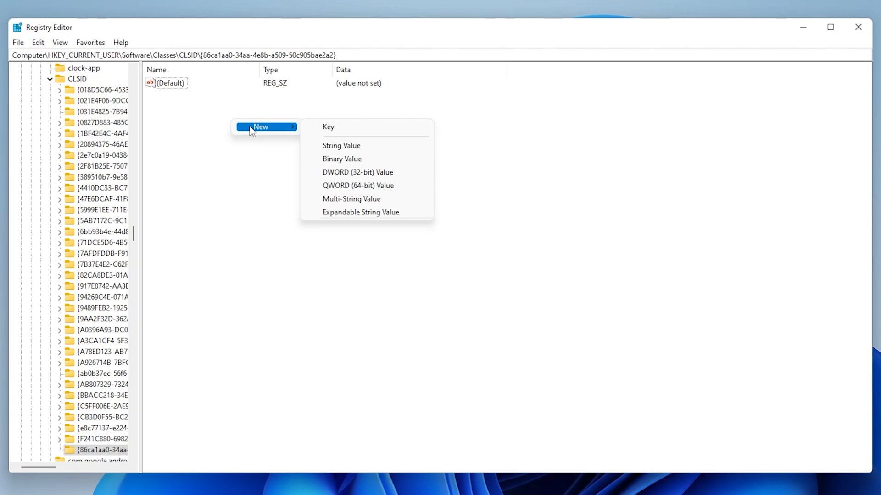
left_click(328, 127)
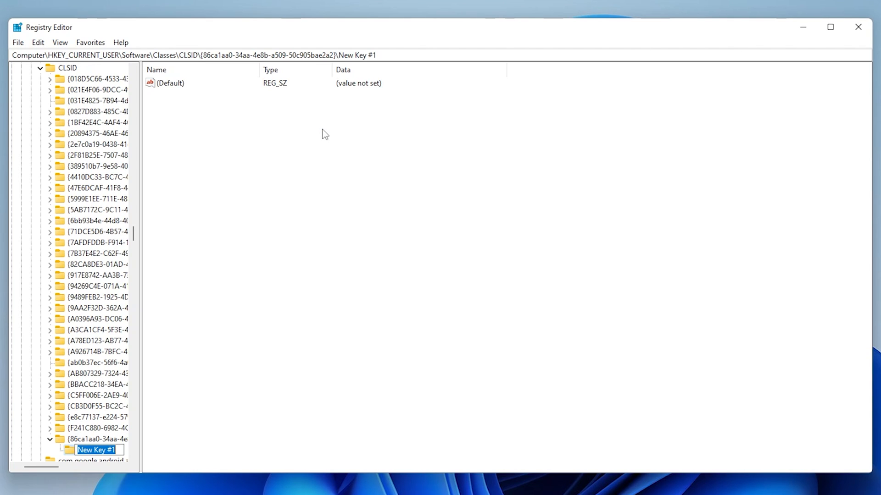
mouse_move(154, 431)
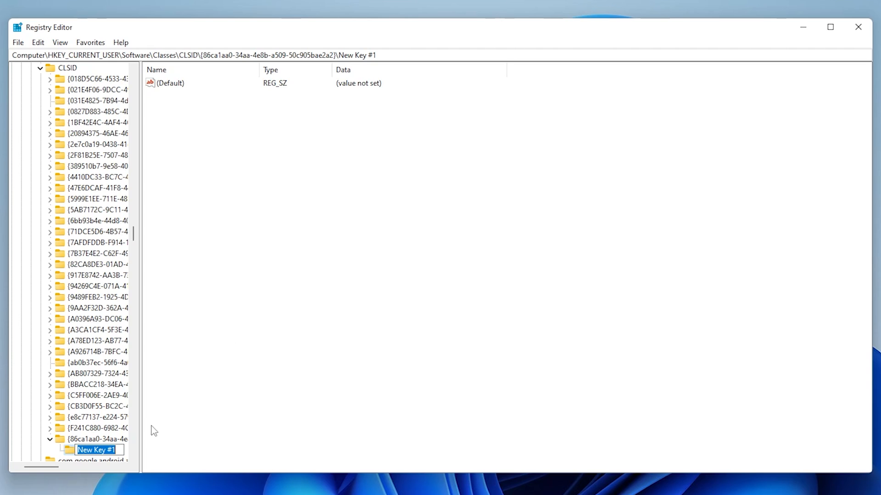
type("InprocServer32")
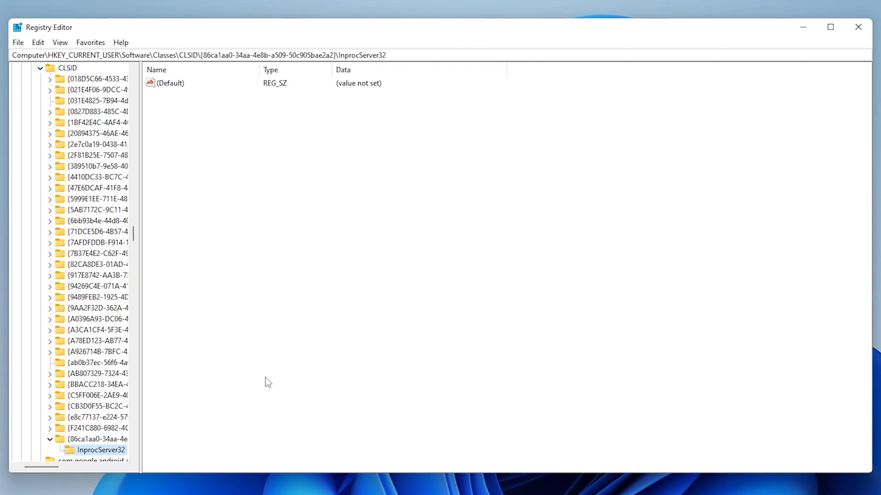
mouse_move(184, 100)
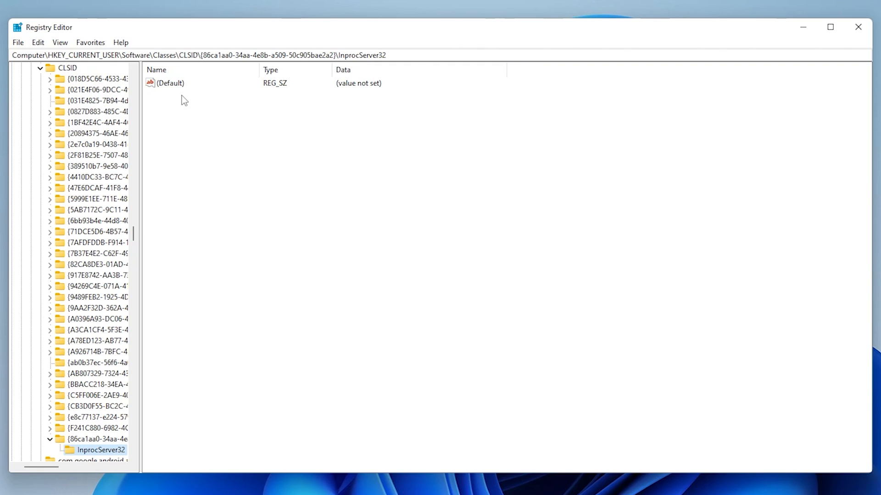
mouse_move(379, 95)
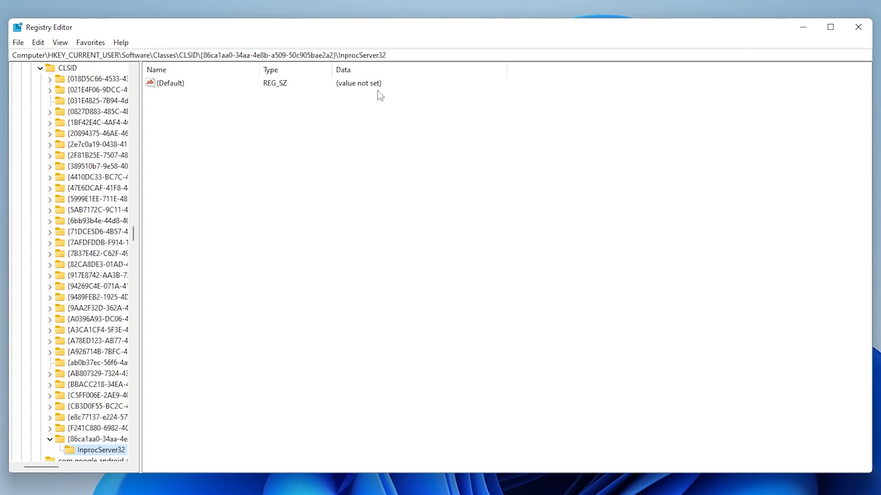
Confirm empty Value data for InprocServer32's (Default) value, then close Registry Editor.
double_click(171, 83)
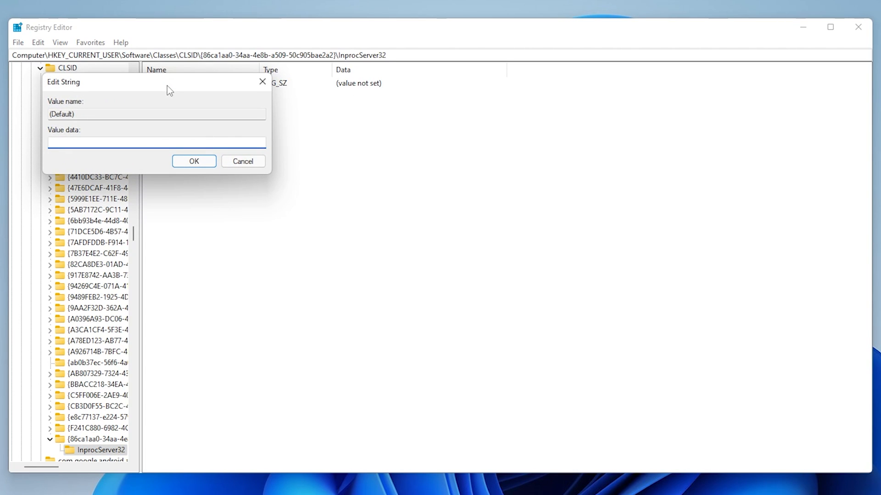
left_click(243, 161)
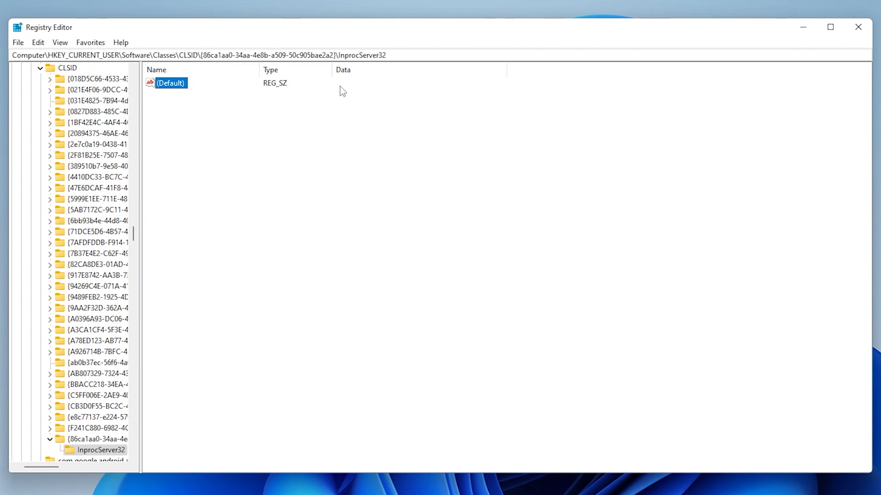
mouse_move(358, 85)
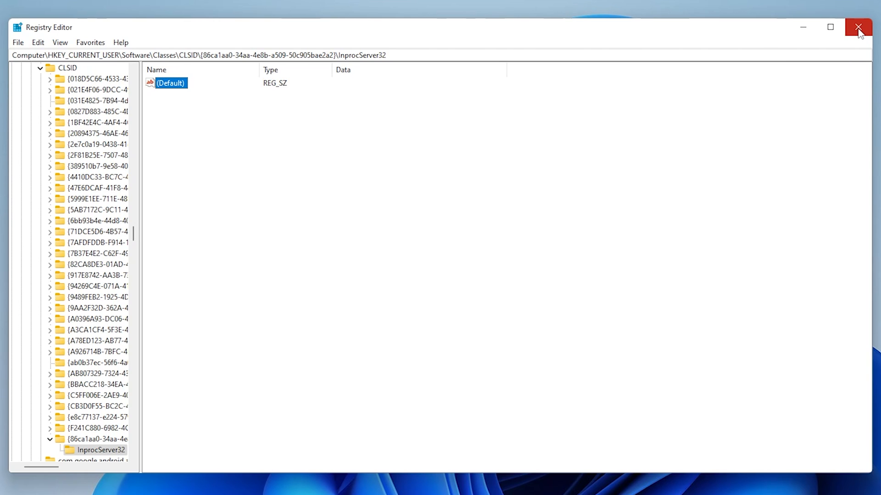
left_click(858, 27)
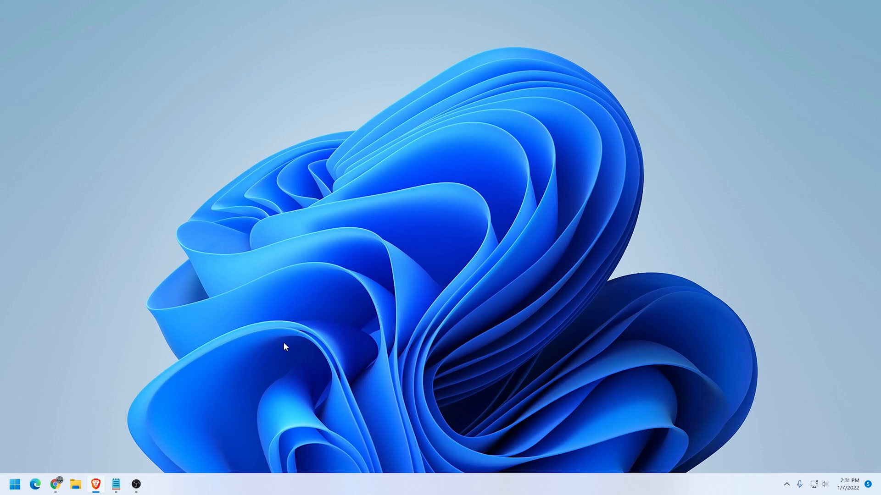
mouse_move(293, 386)
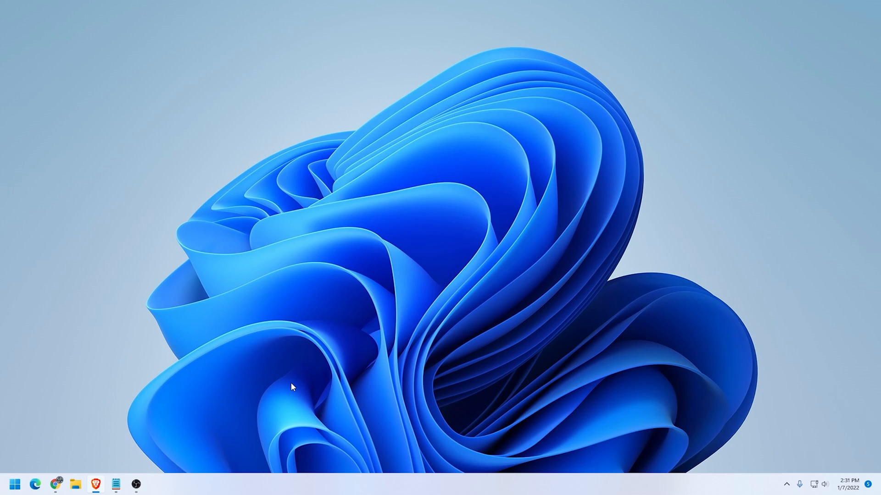
Search the Start menu for 'task Manager'.
left_click(14, 483)
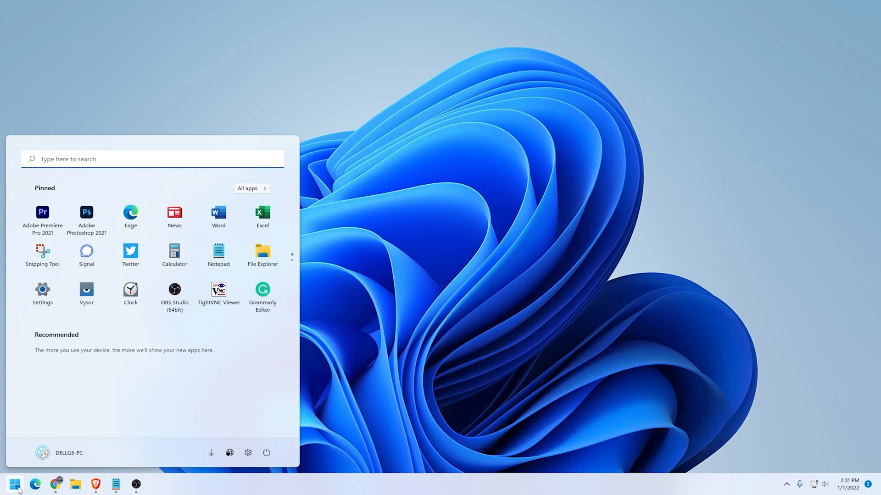
type("task Manager")
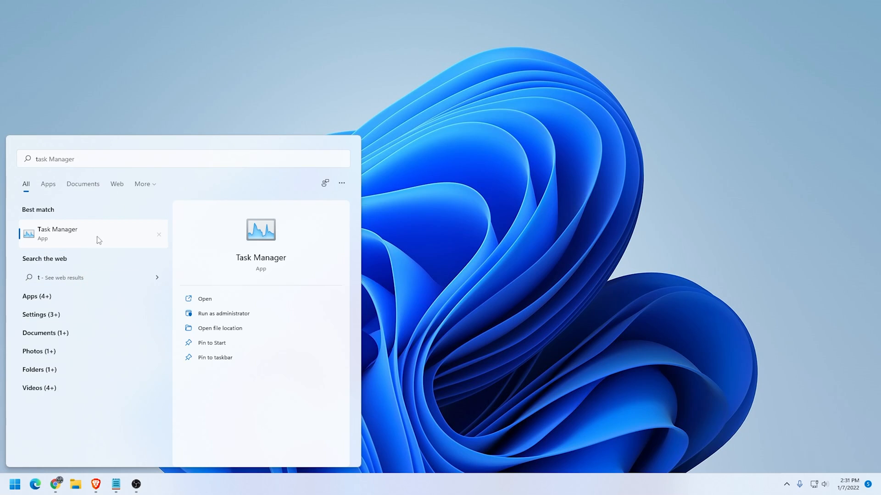
Launch Task Manager and end the Windows Explorer process.
left_click(57, 233)
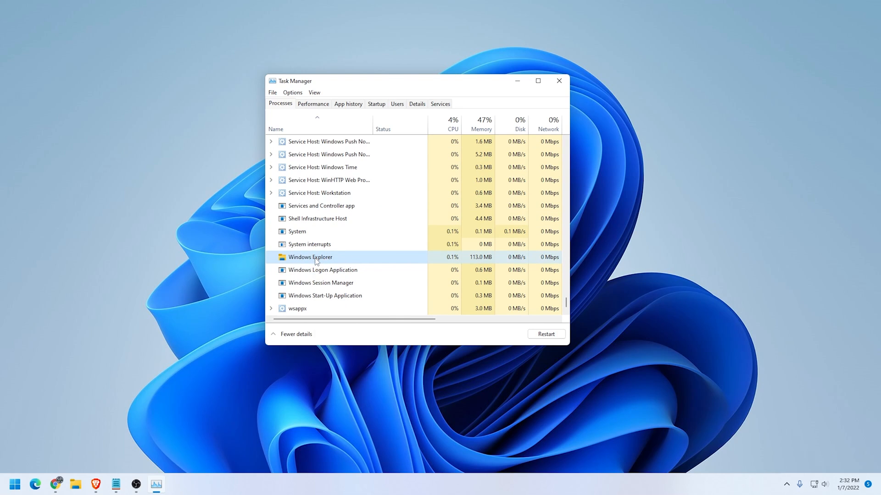
right_click(310, 257)
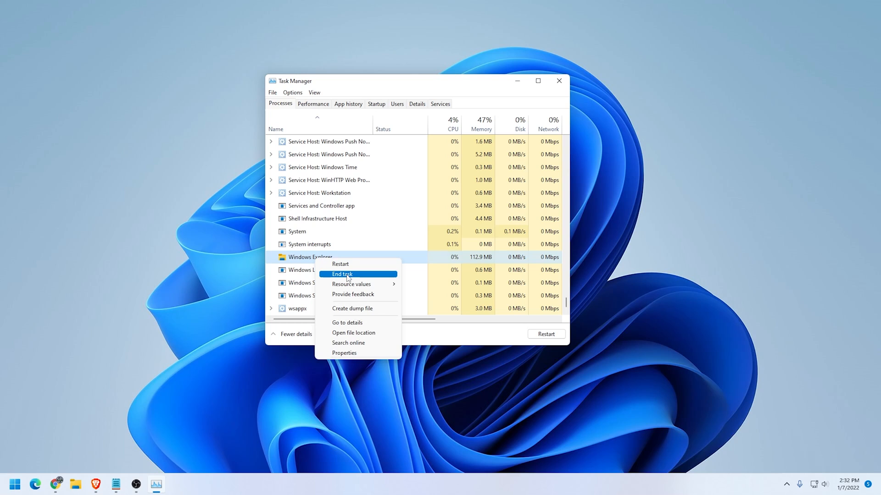
left_click(341, 275)
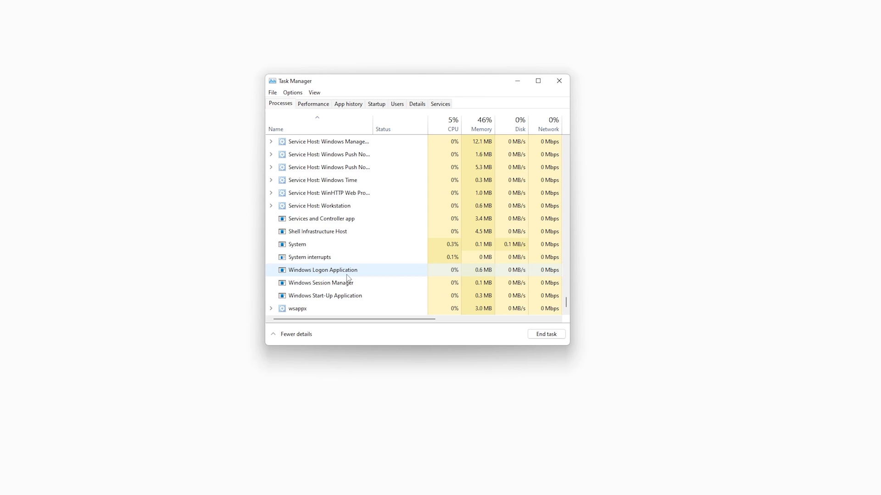
Run a new task explorer.exe to restore the shell, then hide Task Manager.
left_click(273, 92)
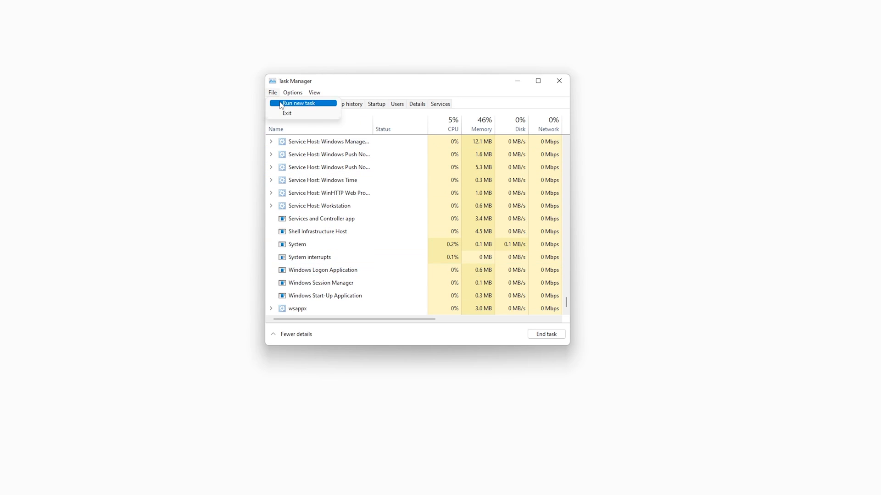
left_click(298, 103)
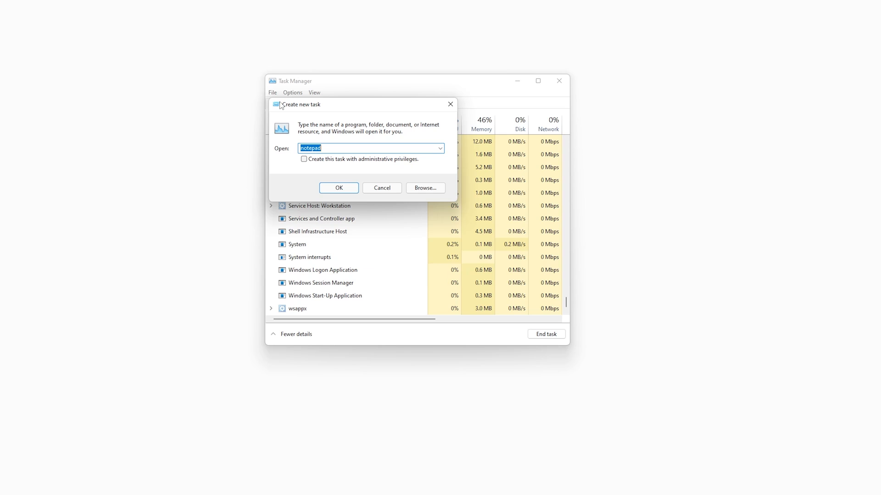
type("explorer.ex")
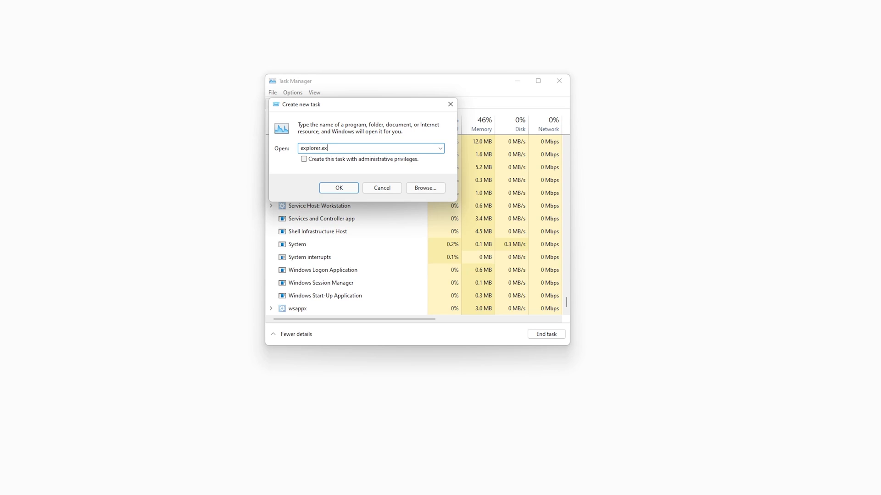
left_click(338, 187)
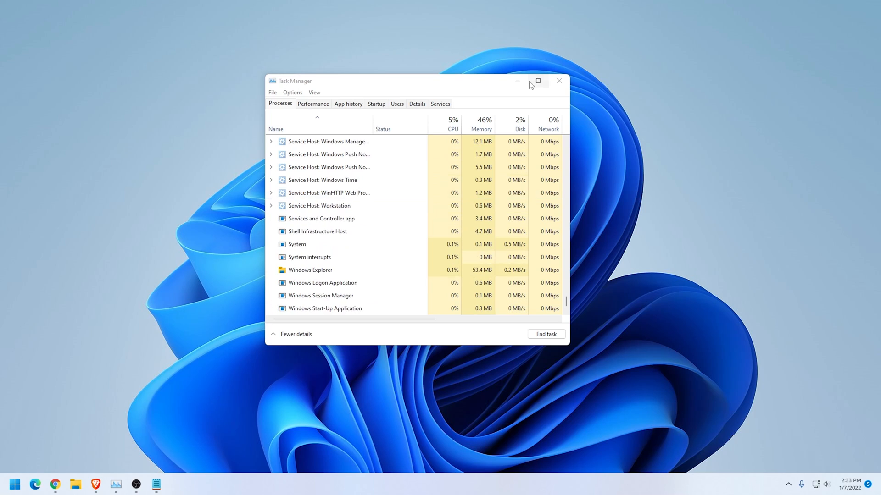
left_click(558, 80)
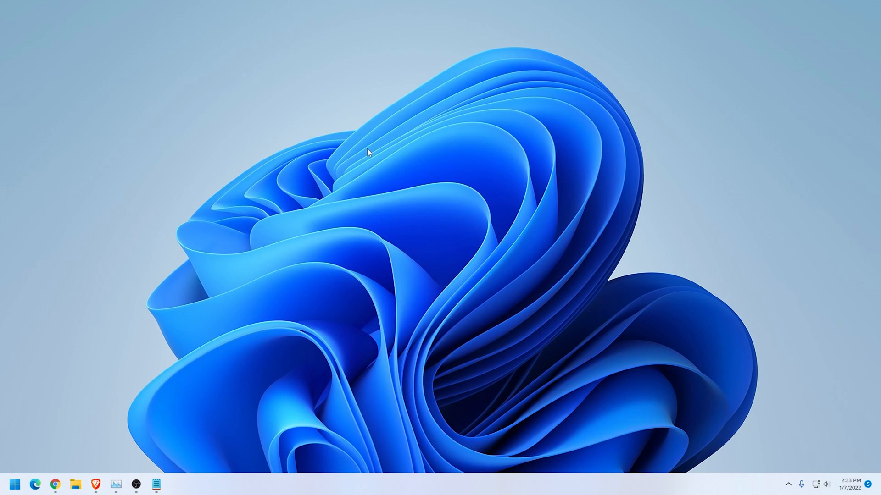
View the desktop's context menu, then launch File Explorer from the taskbar.
right_click(368, 153)
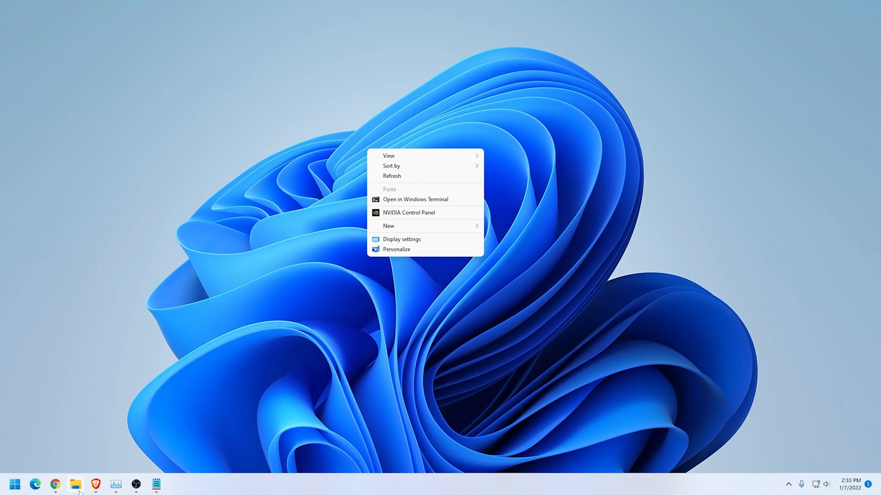
left_click(75, 484)
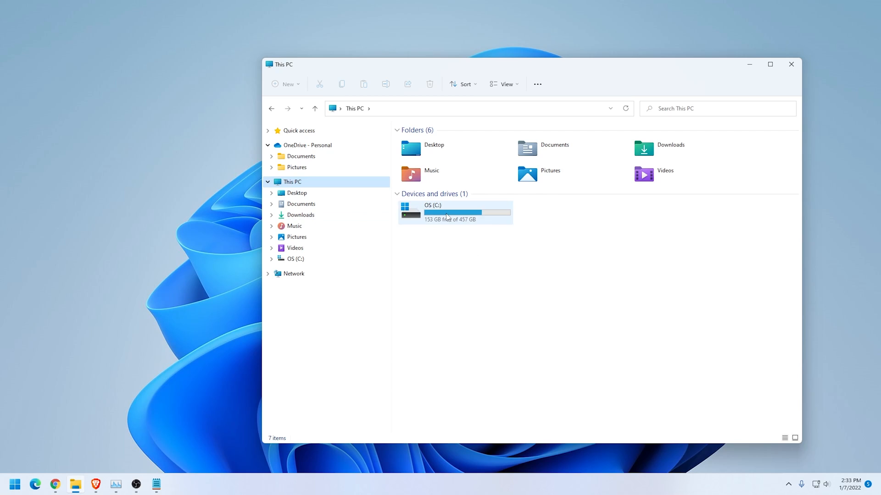
Open OS (C:) and show the classic full context menu for dell.sdr.
right_click(446, 212)
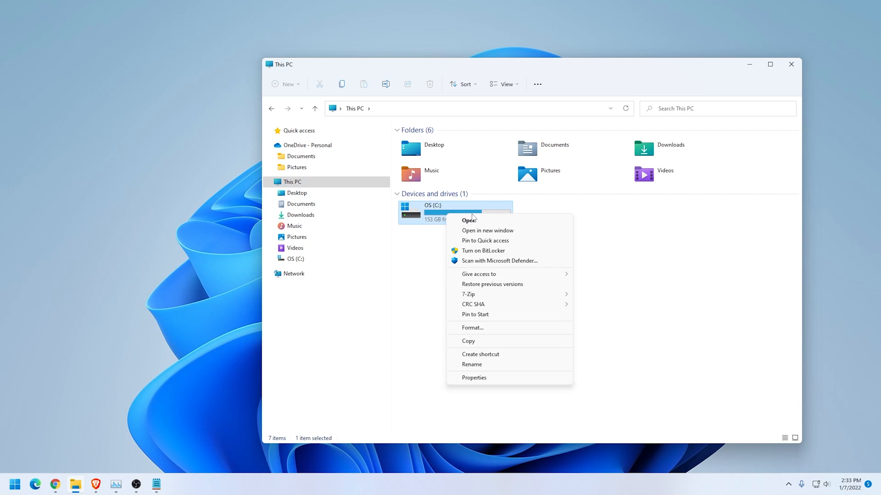
mouse_move(503, 314)
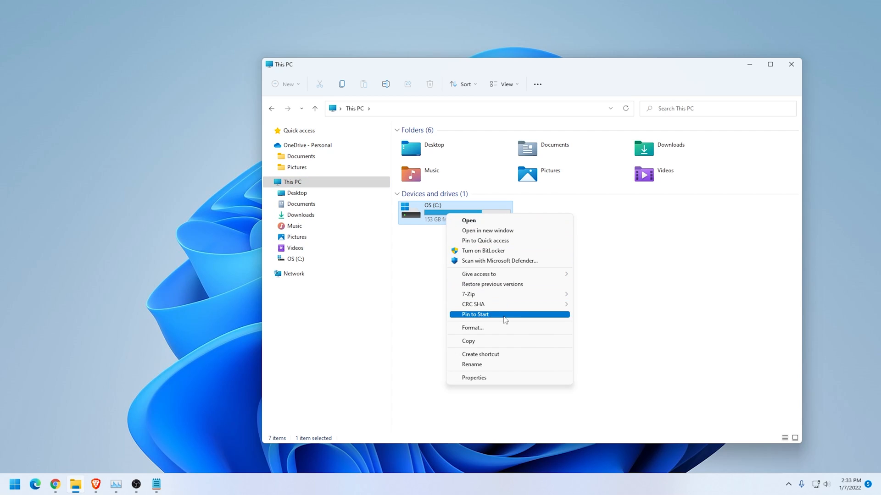
mouse_move(493, 331)
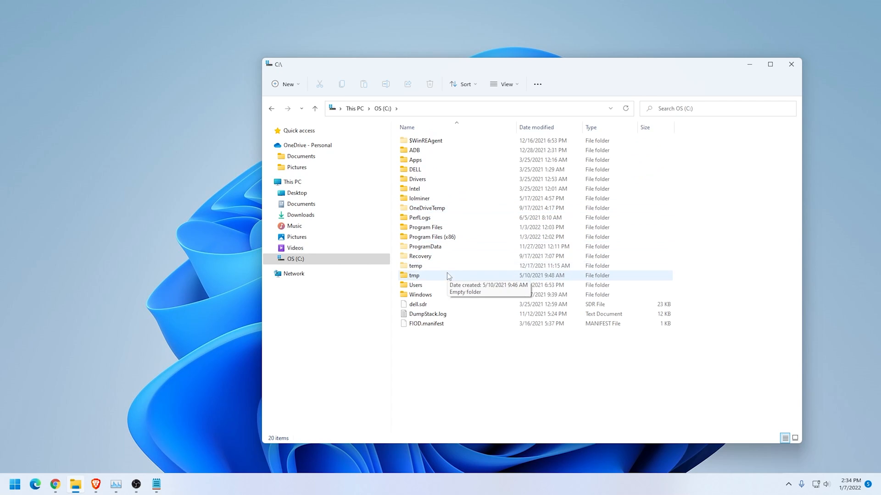
right_click(418, 303)
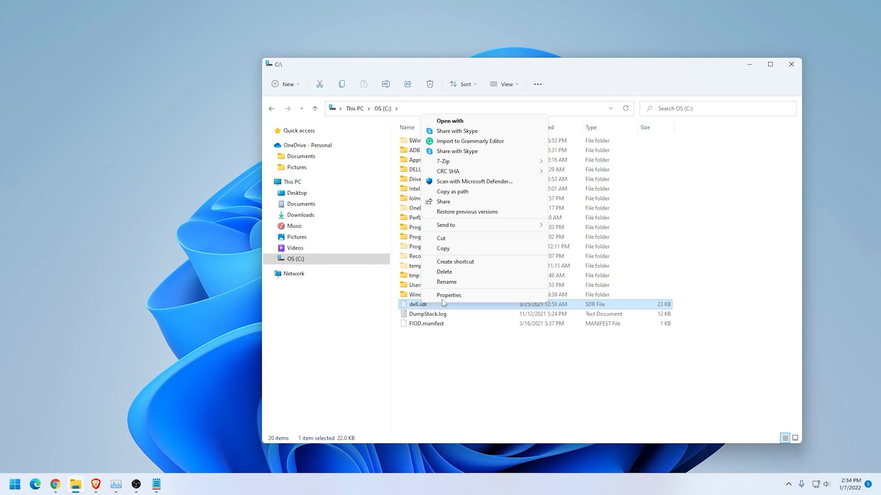
mouse_move(467, 157)
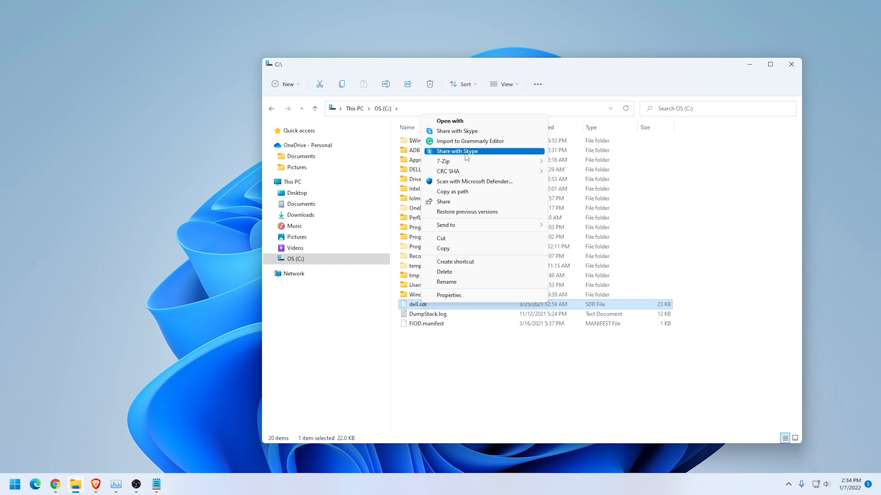
mouse_move(445, 225)
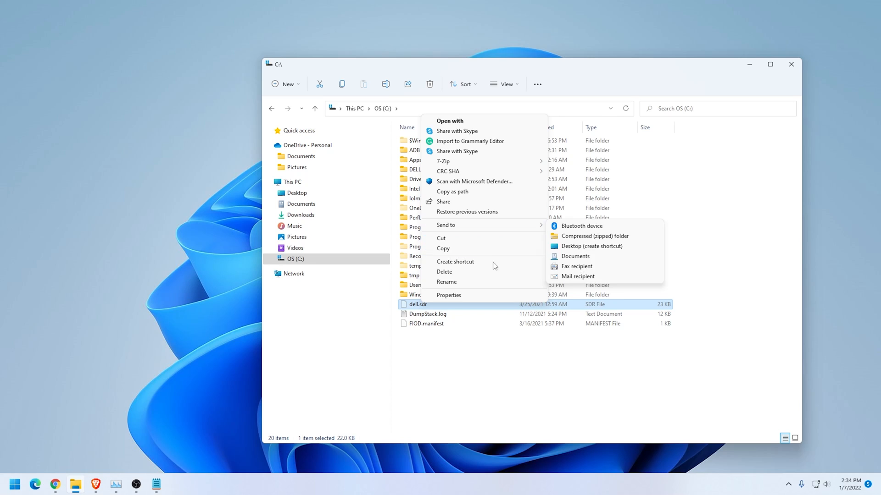
mouse_move(495, 296)
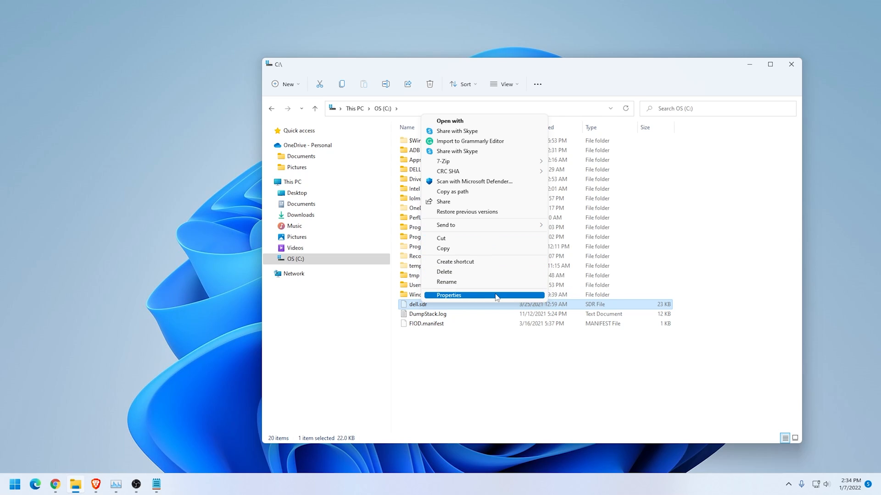